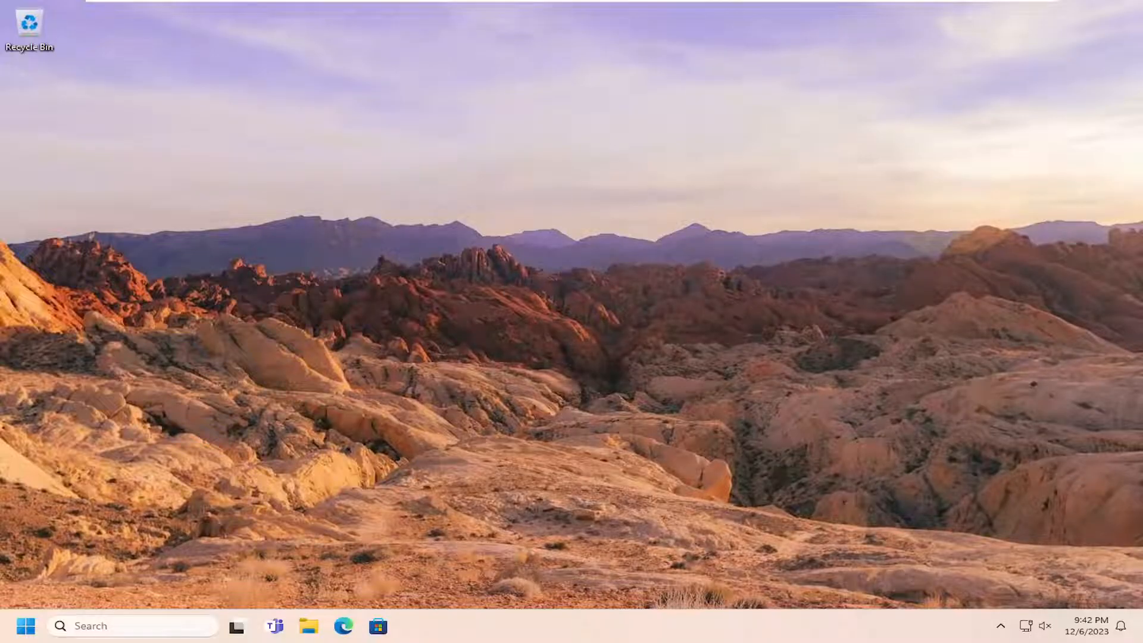
mouse_move(727, 330)
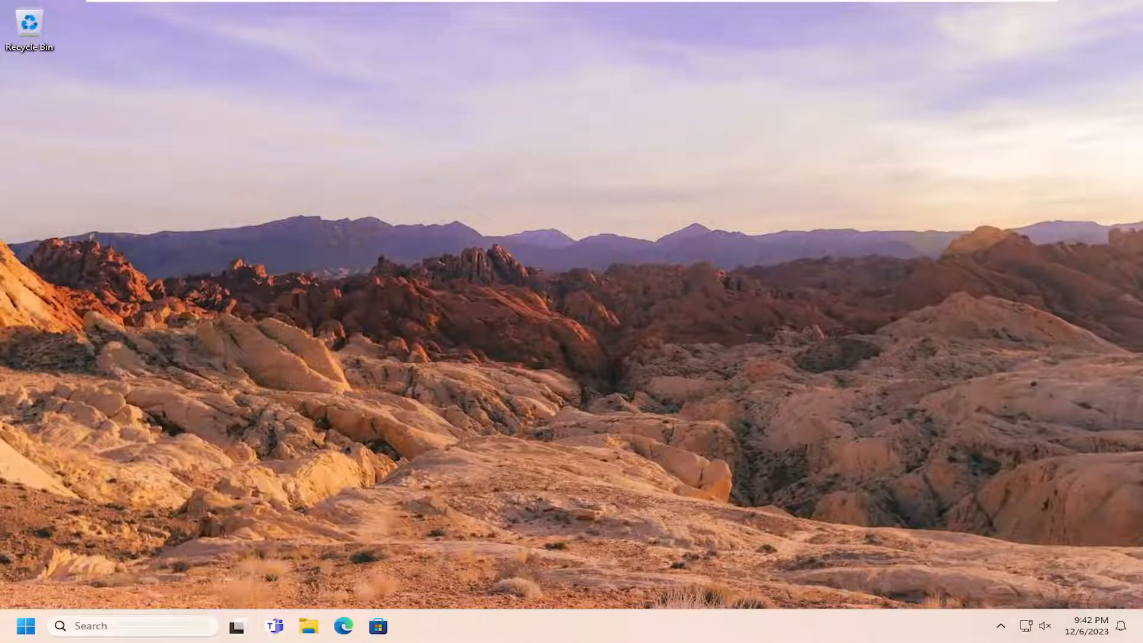
- Search for regedit and launch Registry Editor as administrator, approving the UAC prompt
type("registry editor")
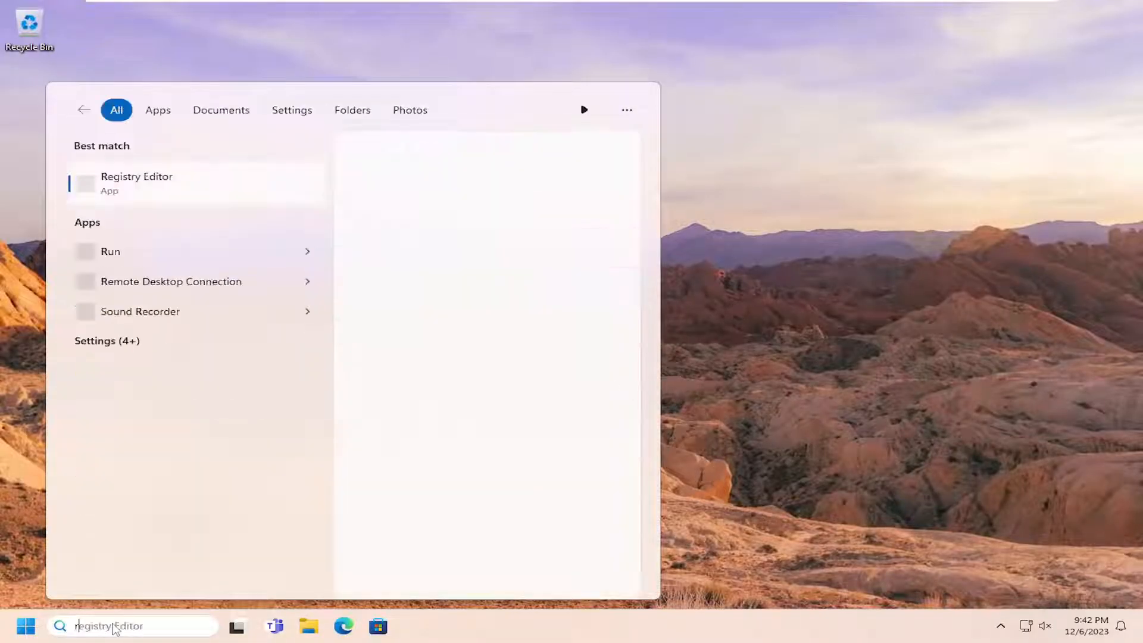
type("regedit")
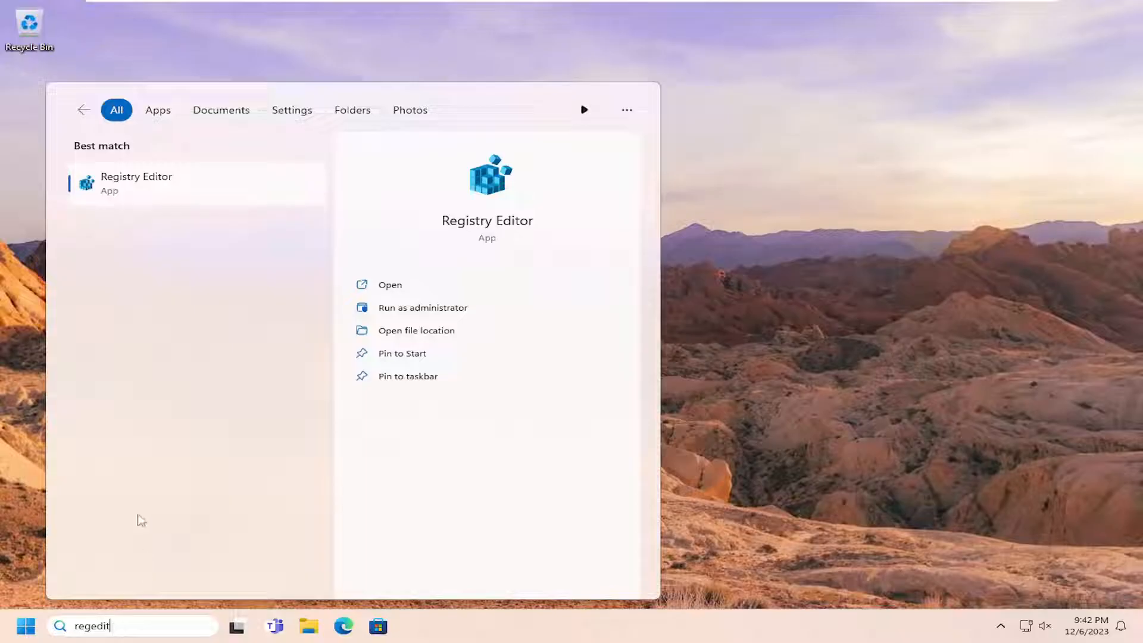
mouse_move(337, 192)
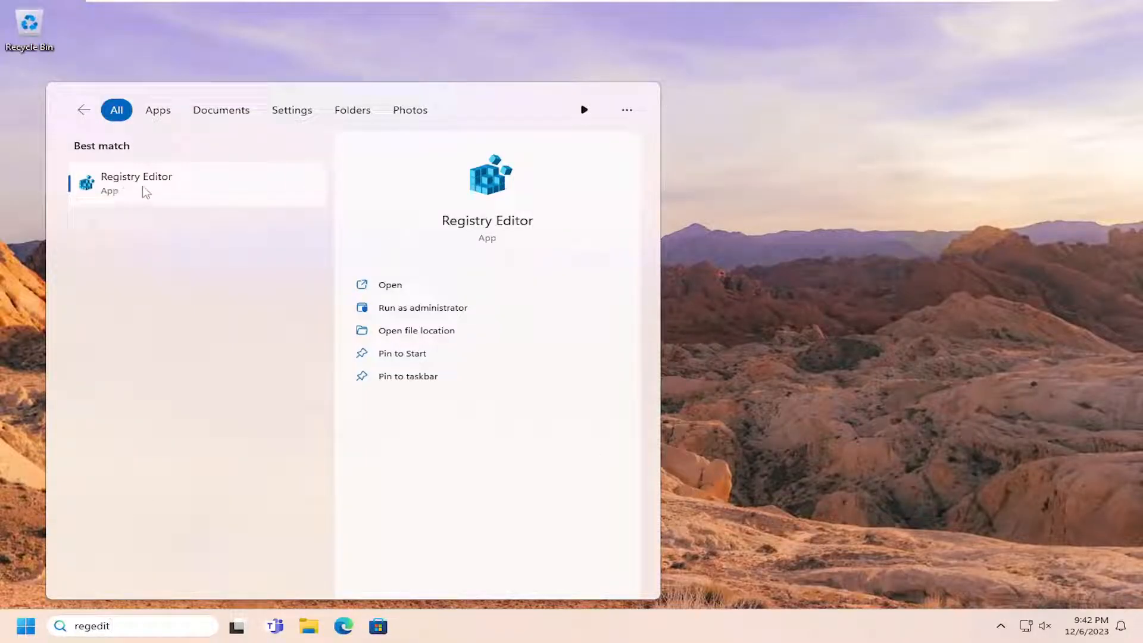
right_click(137, 182)
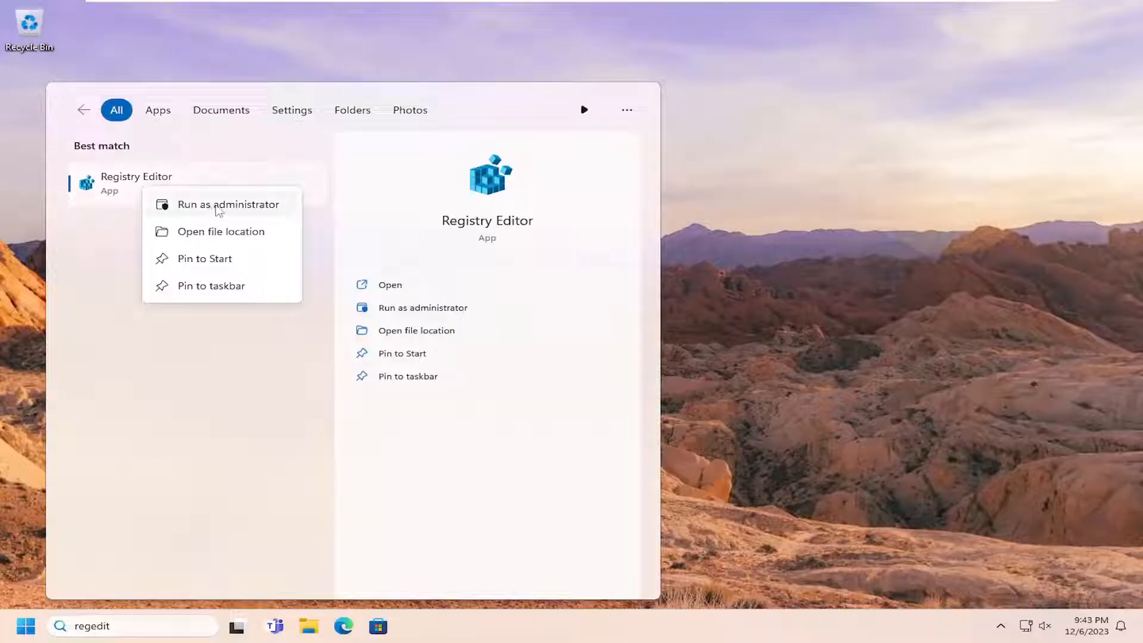
left_click(227, 204)
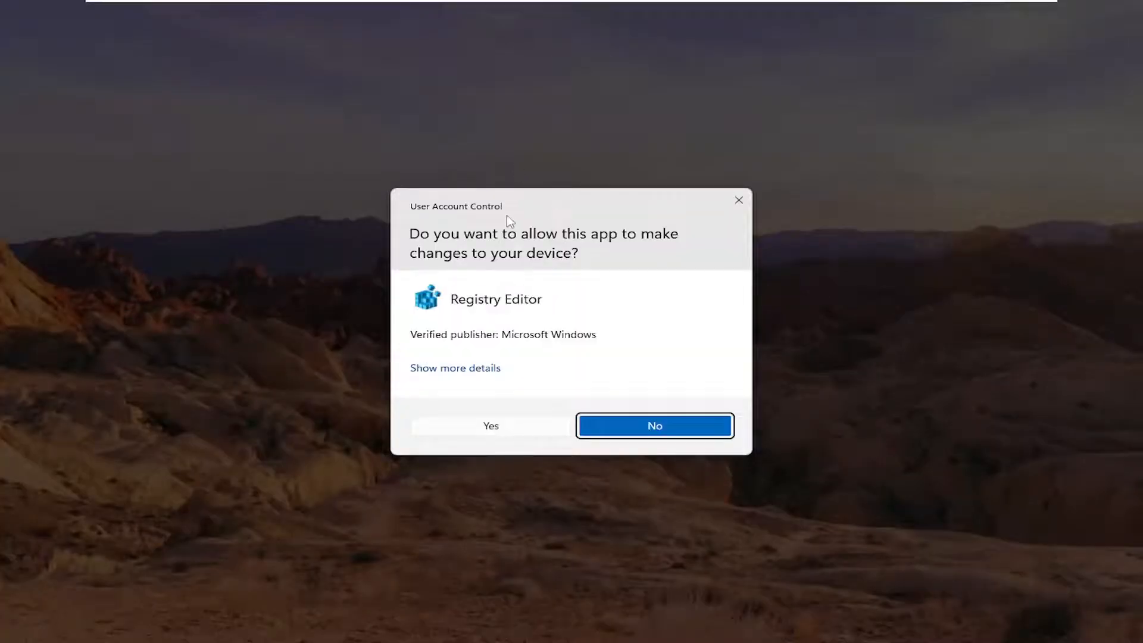
left_click(490, 425)
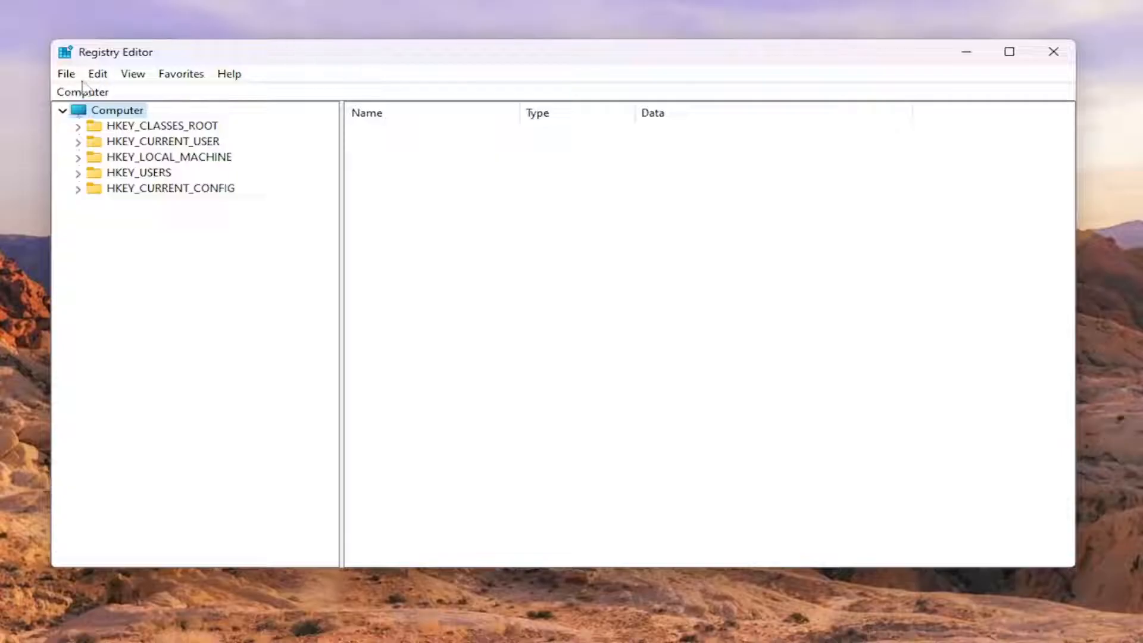
left_click(66, 73)
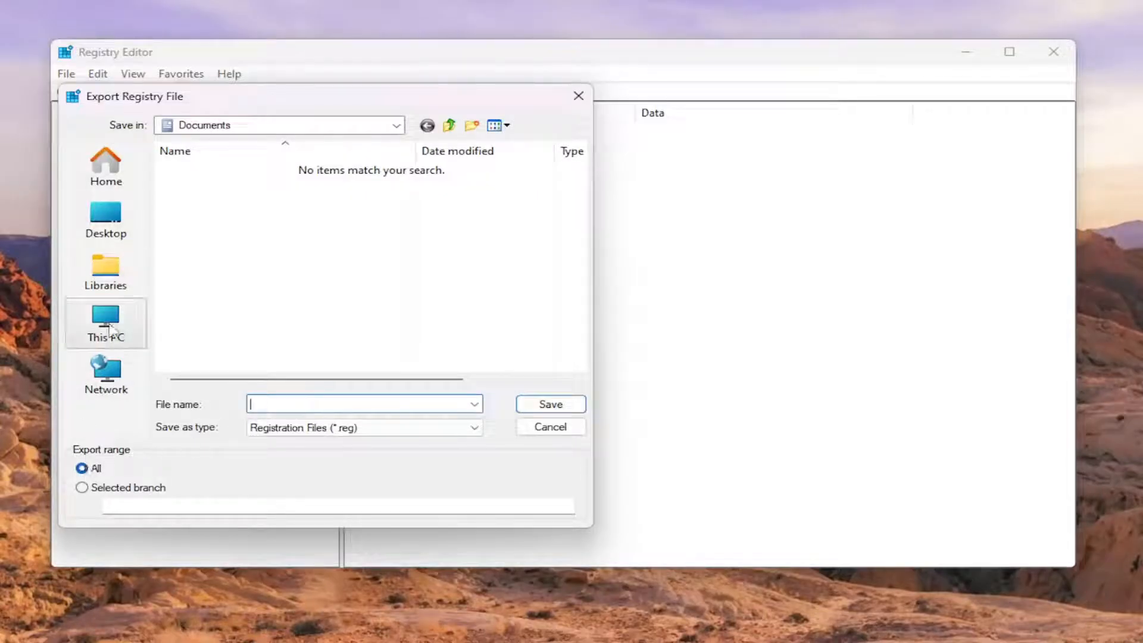
mouse_move(106, 368)
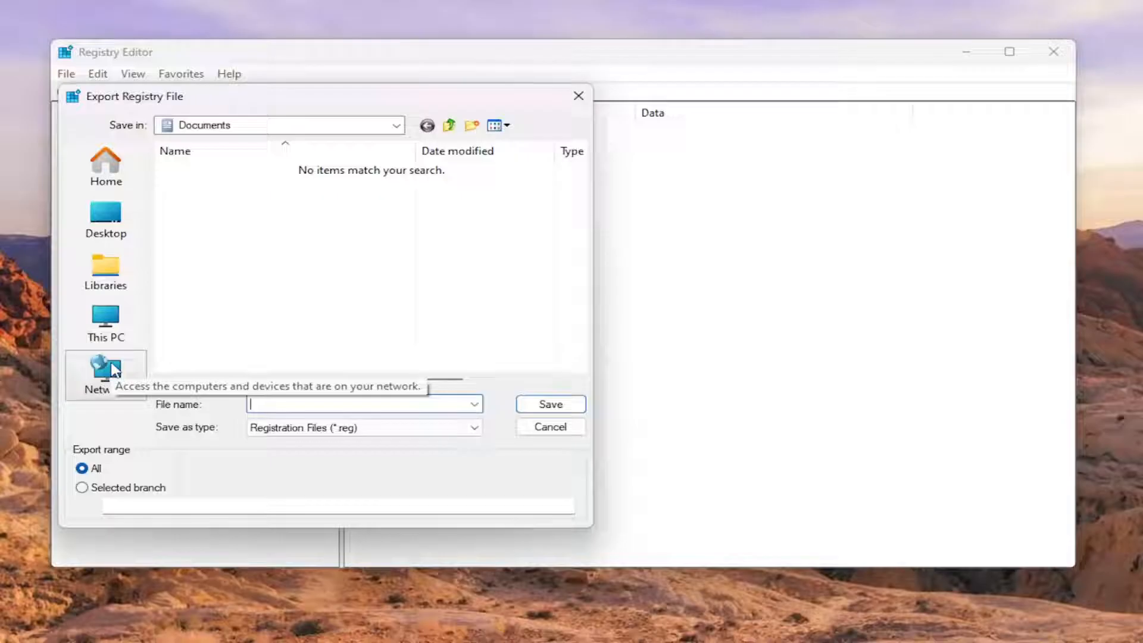
mouse_move(561, 107)
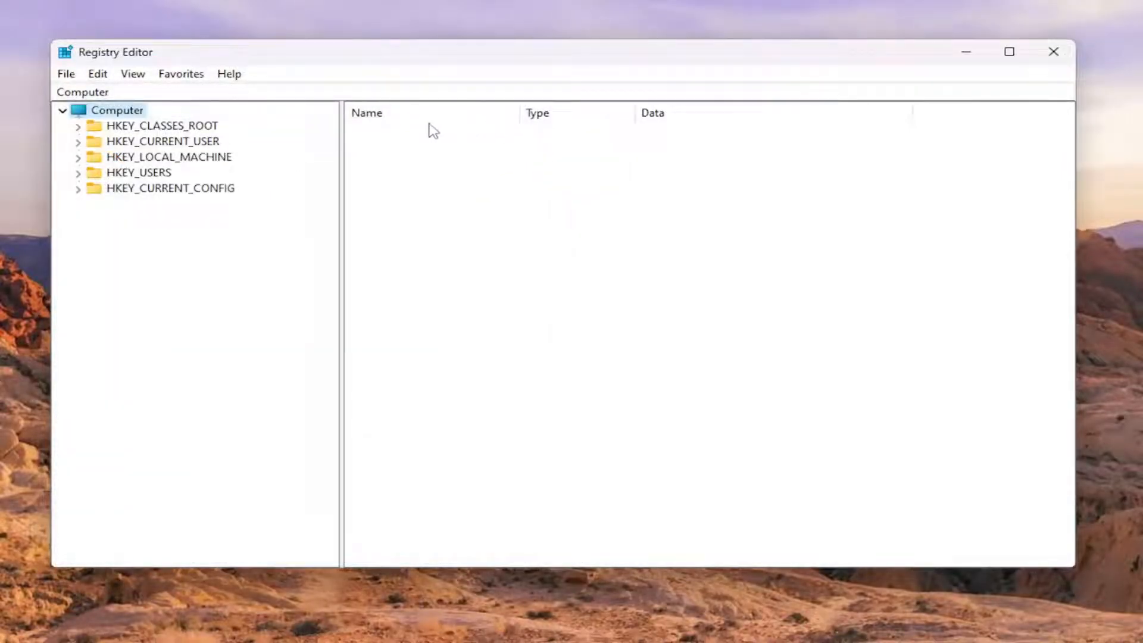
left_click(66, 74)
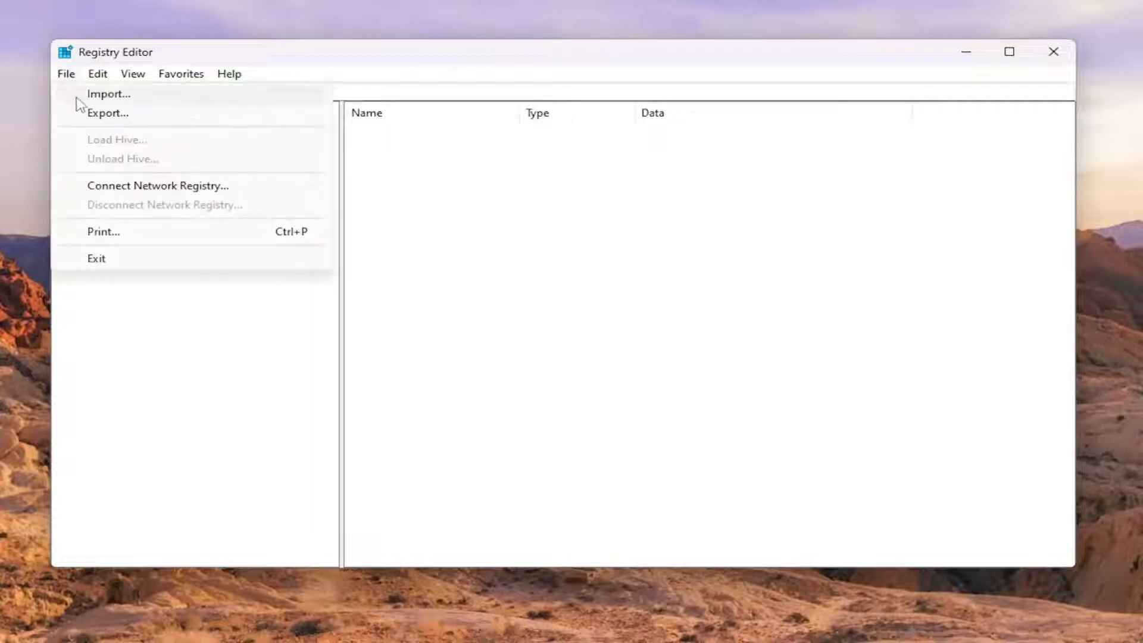
left_click(109, 93)
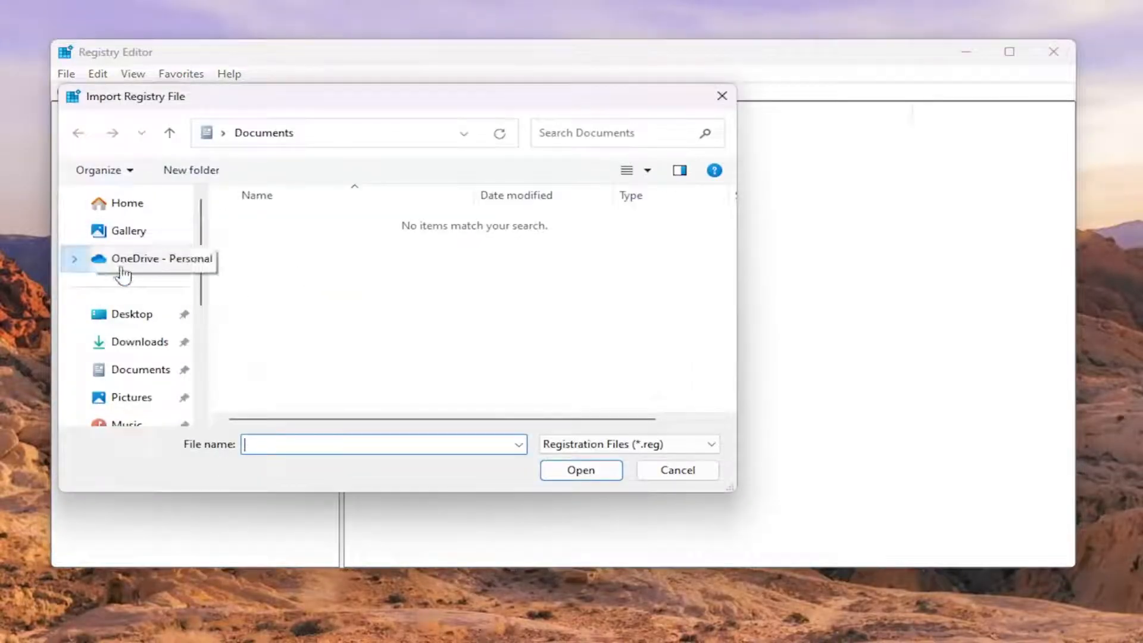
left_click(676, 470)
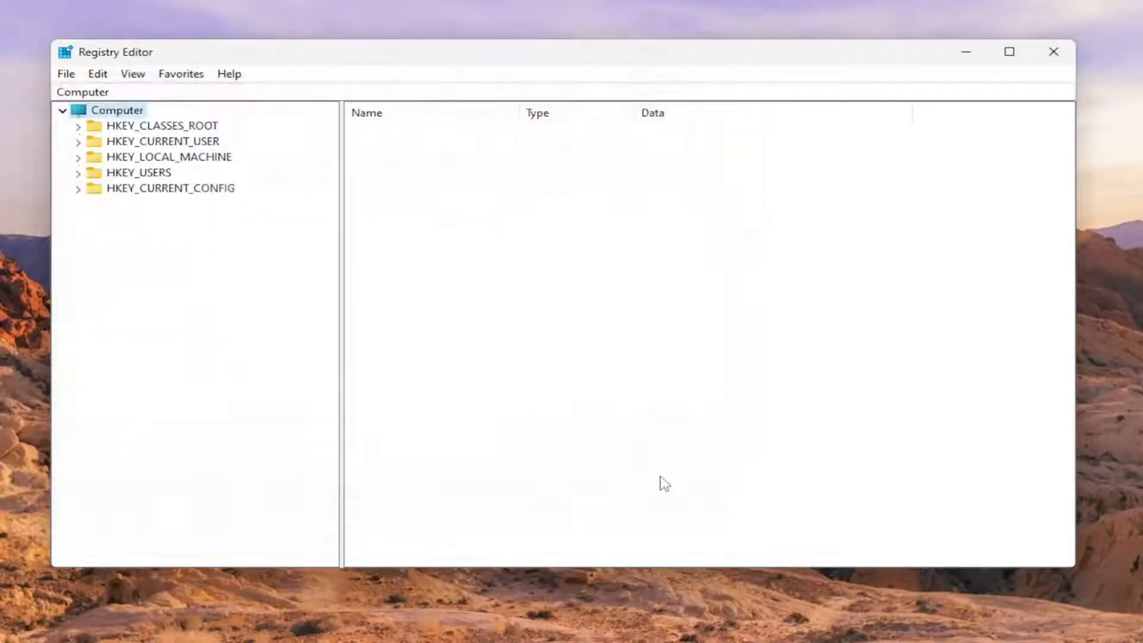
mouse_move(227, 324)
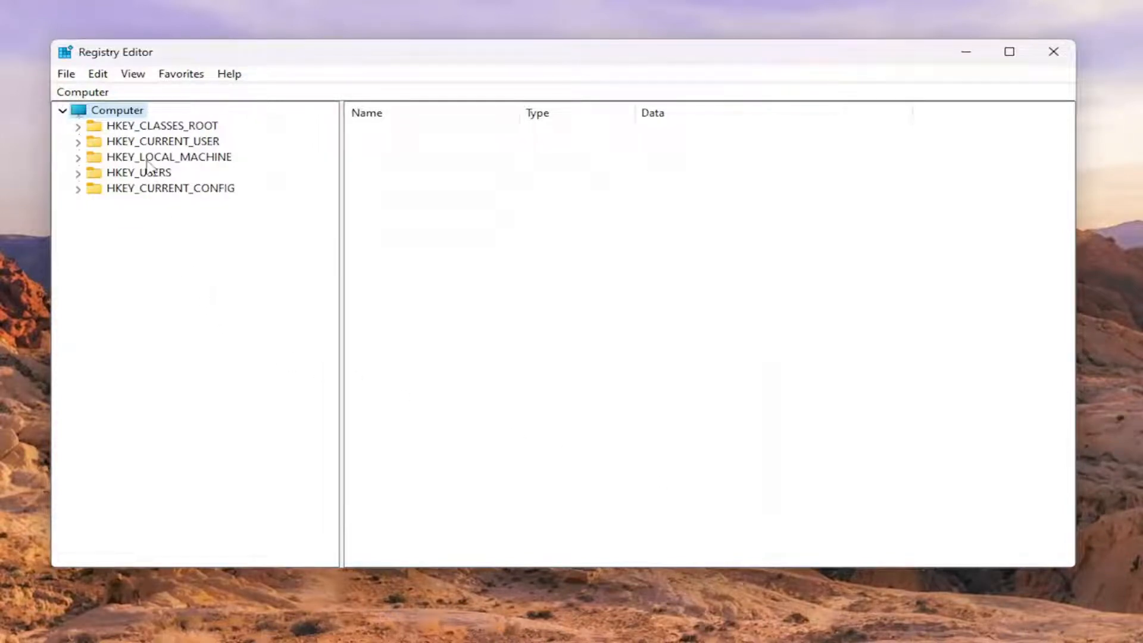
mouse_move(151, 142)
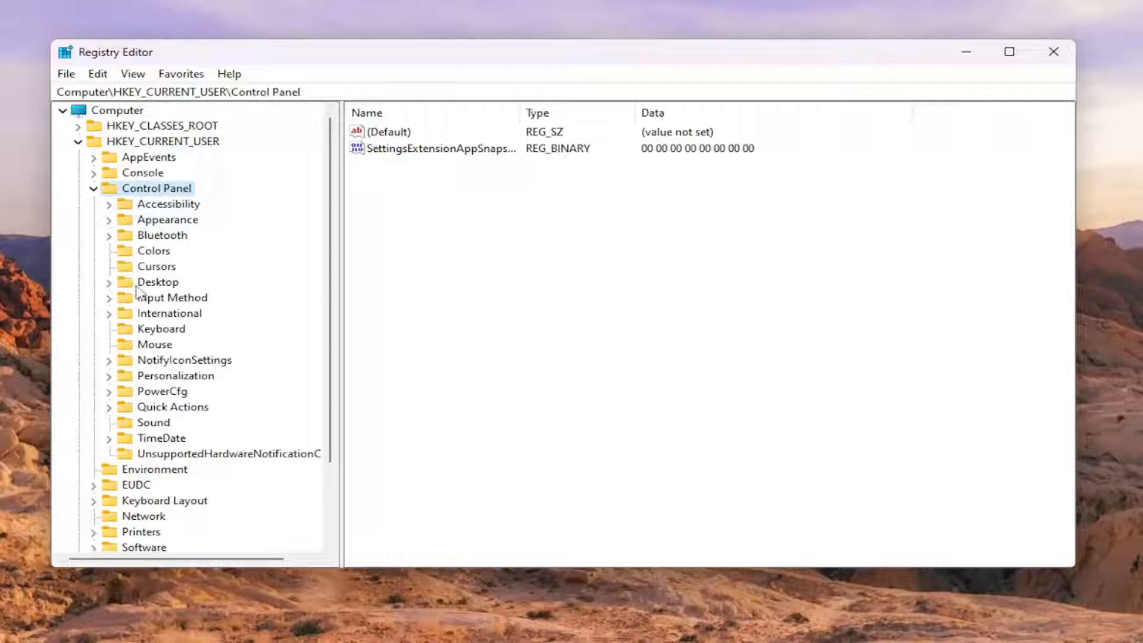
- Select the Control Panel\Desktop key and highlight its drag value entry
left_click(157, 282)
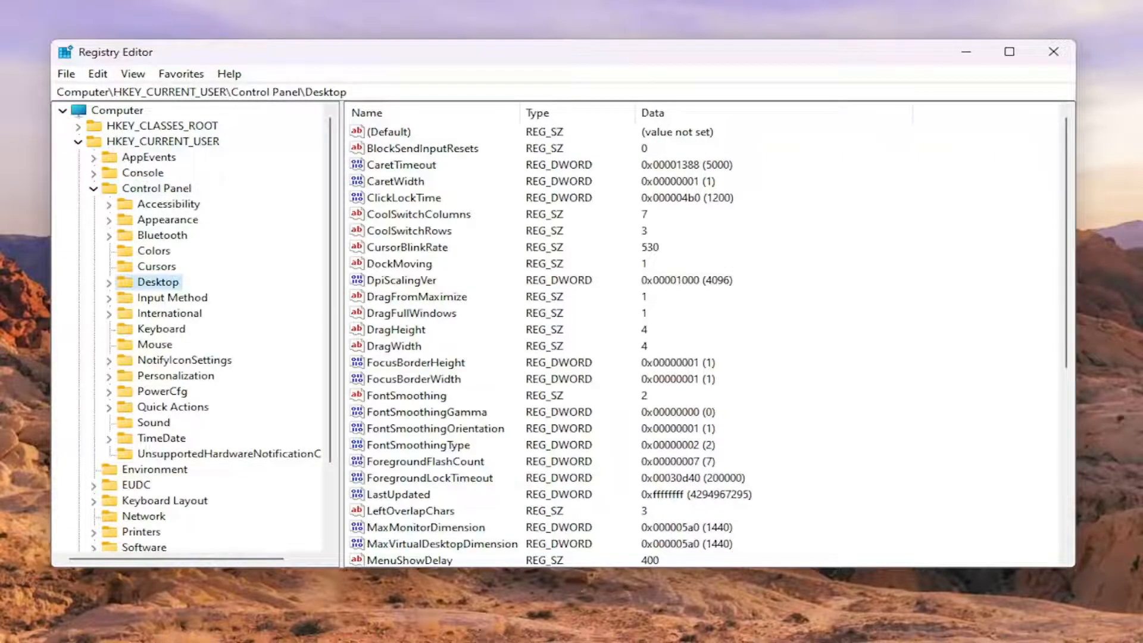
mouse_move(410, 311)
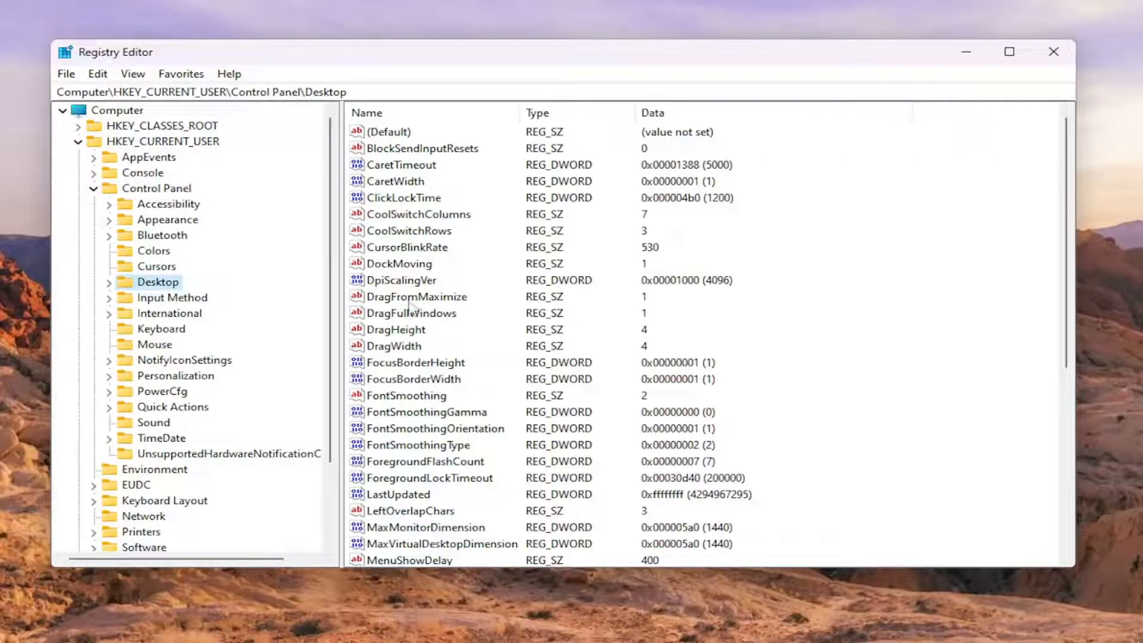
mouse_move(390, 357)
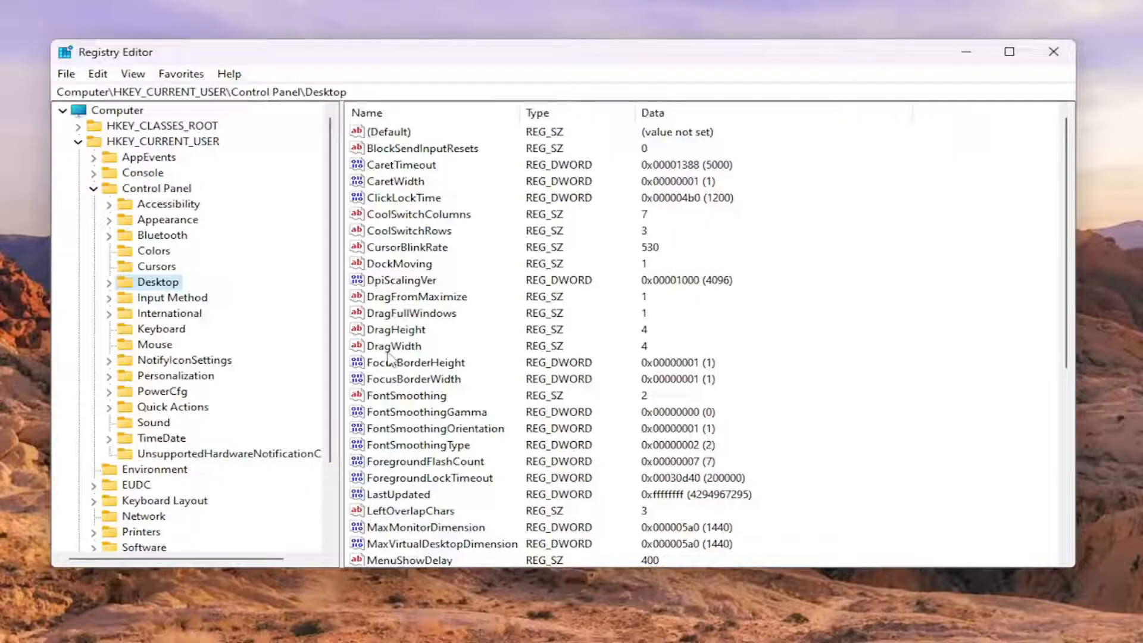
left_click(396, 328)
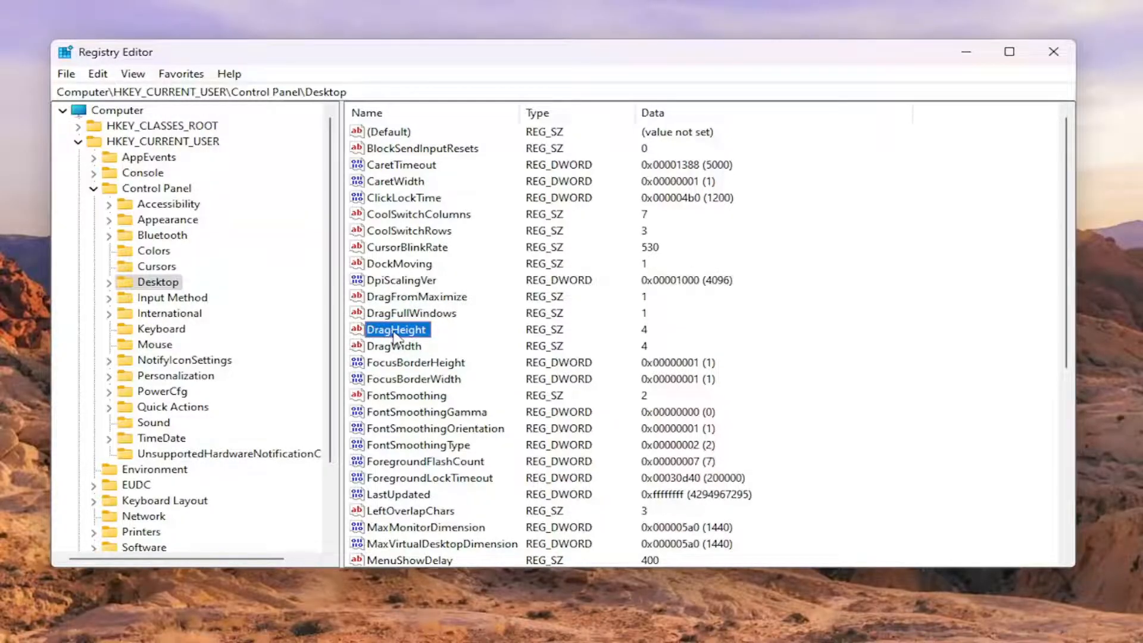
double_click(396, 330)
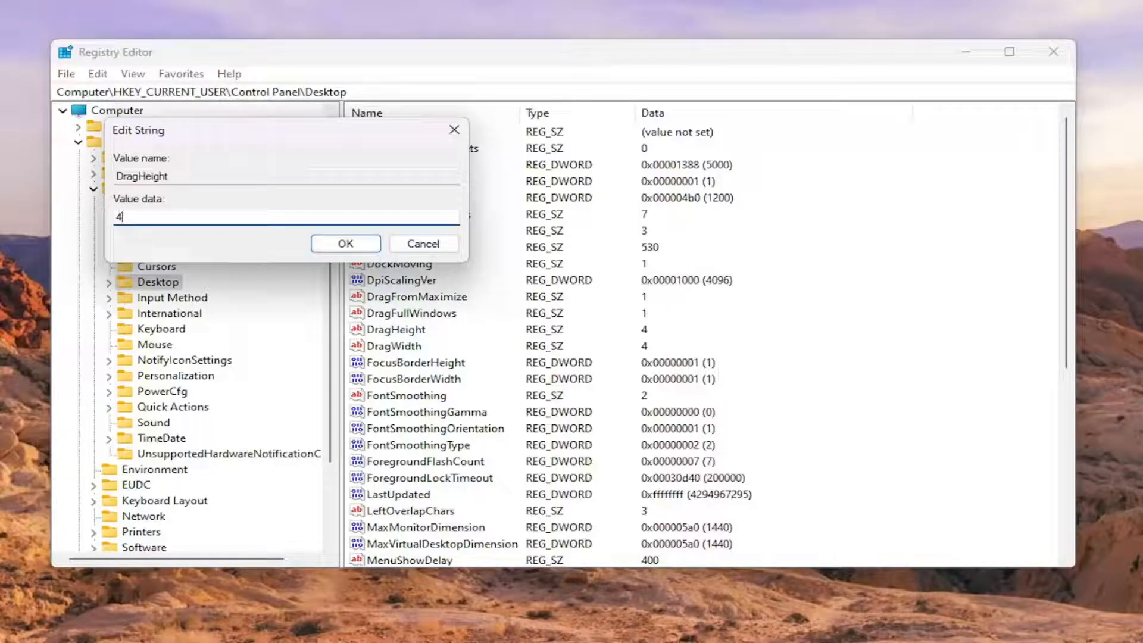
left_click(345, 244)
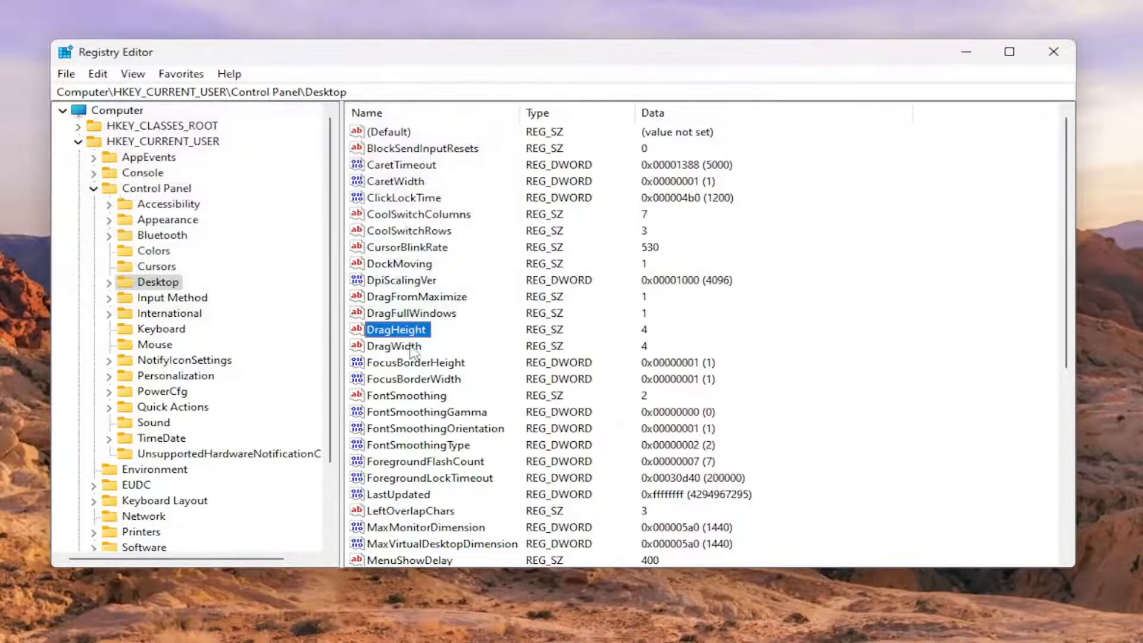
double_click(395, 346)
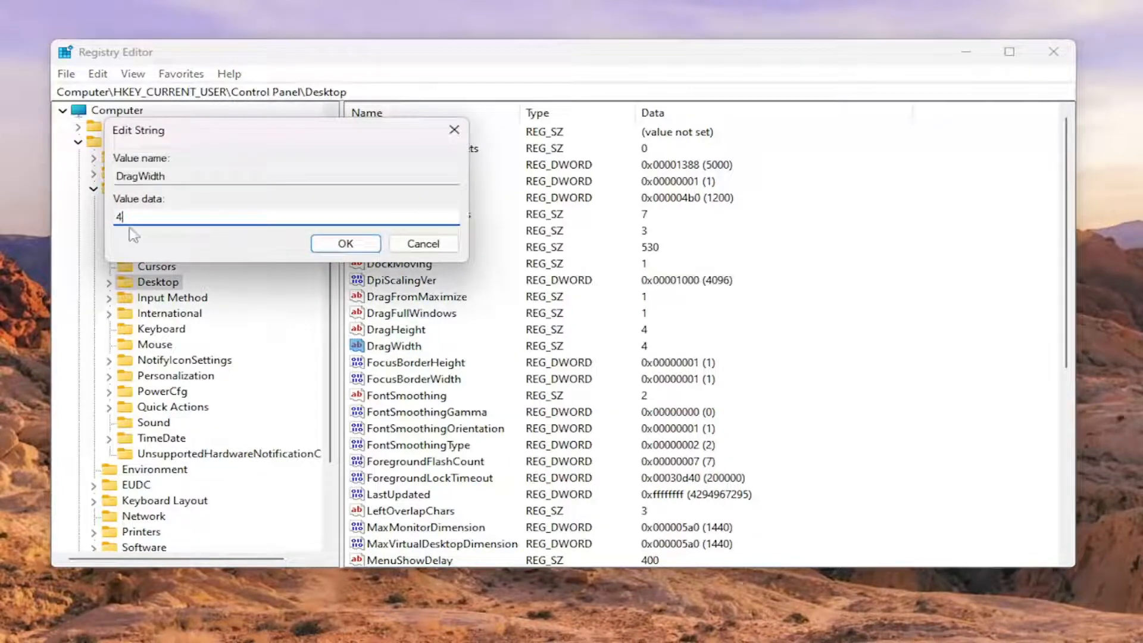
left_click(345, 243)
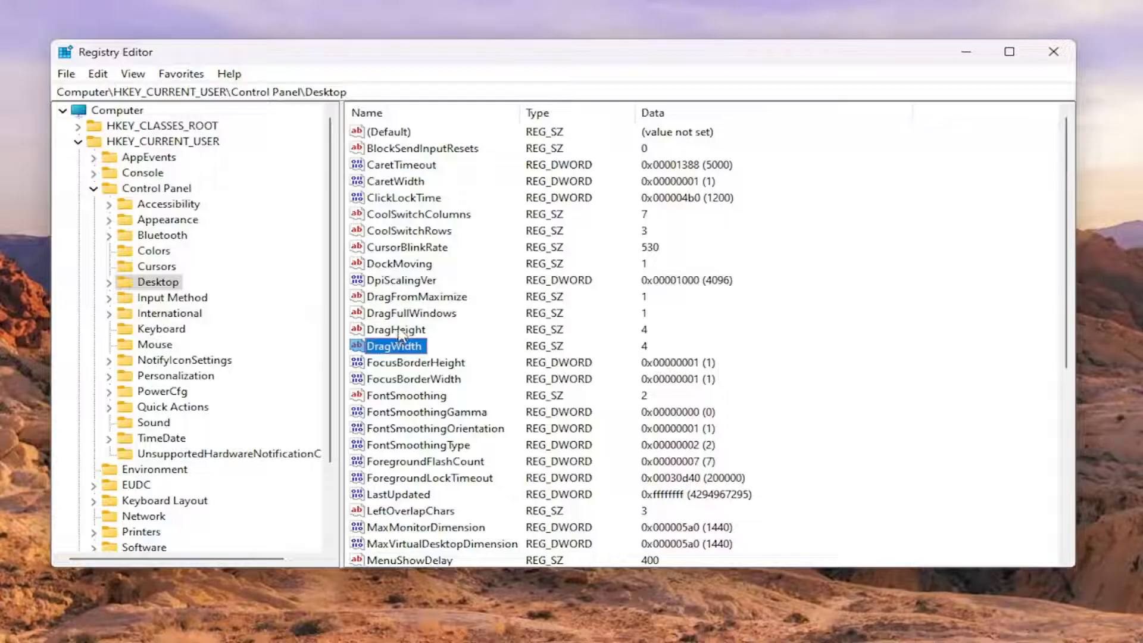
- Change DragHeight and DragWidth value data to 4000, then collapse HKEY_CURRENT_USER
double_click(398, 328)
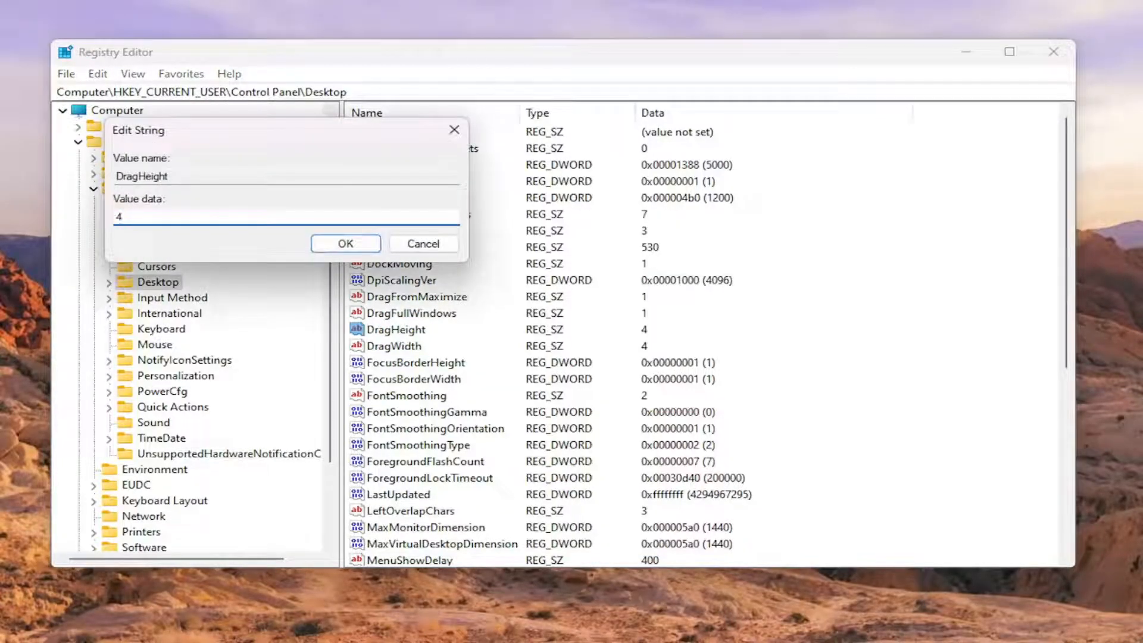
type("000")
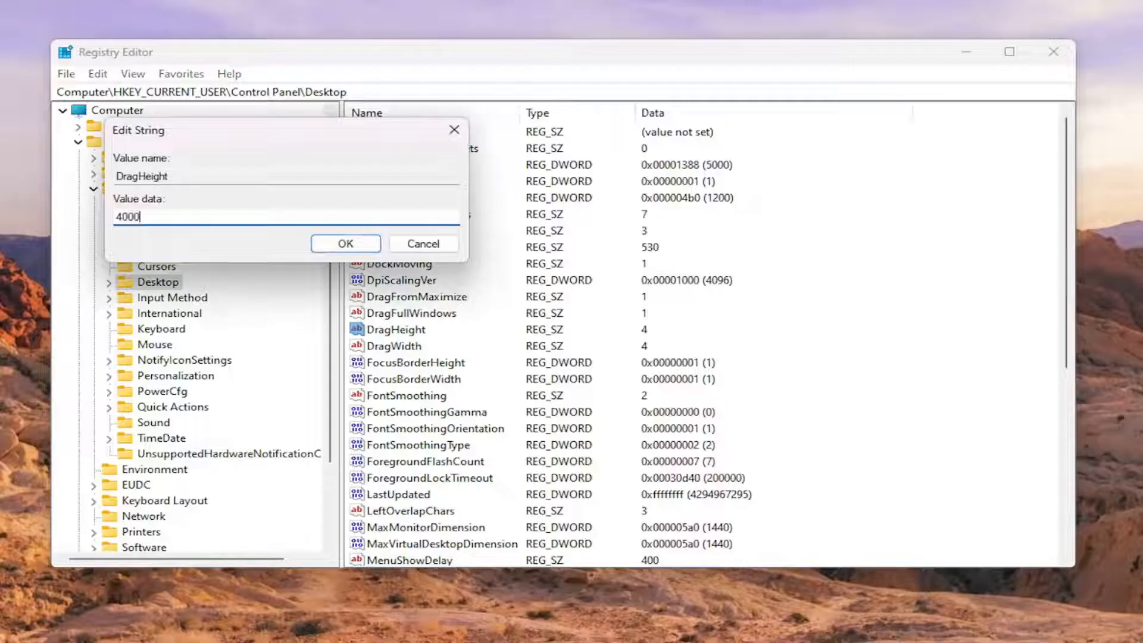
left_click(345, 243)
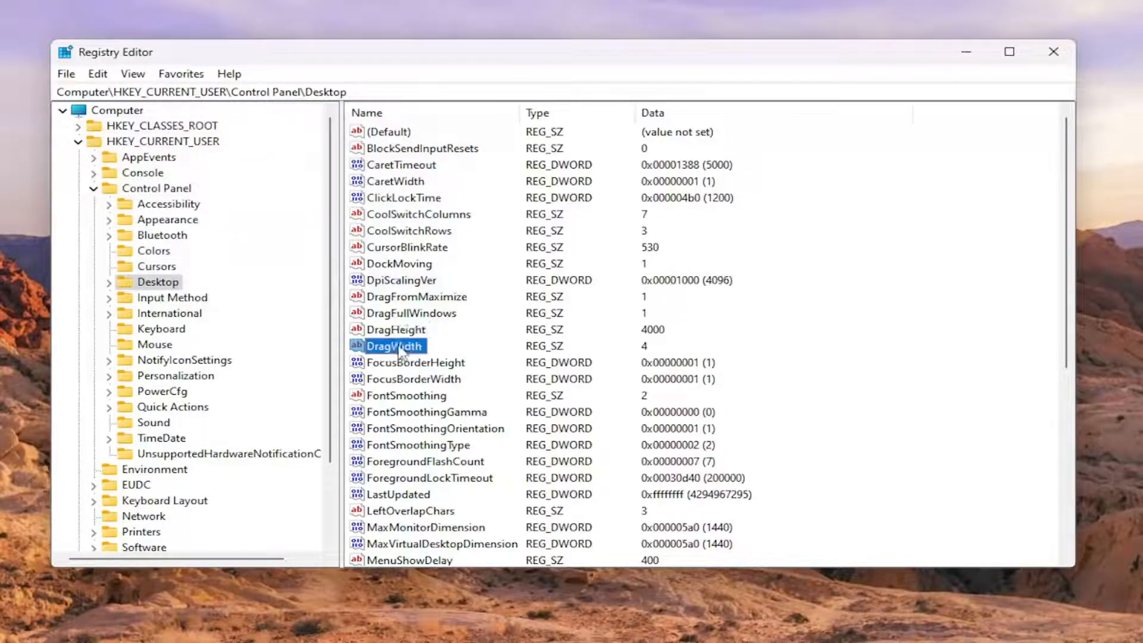
double_click(393, 345)
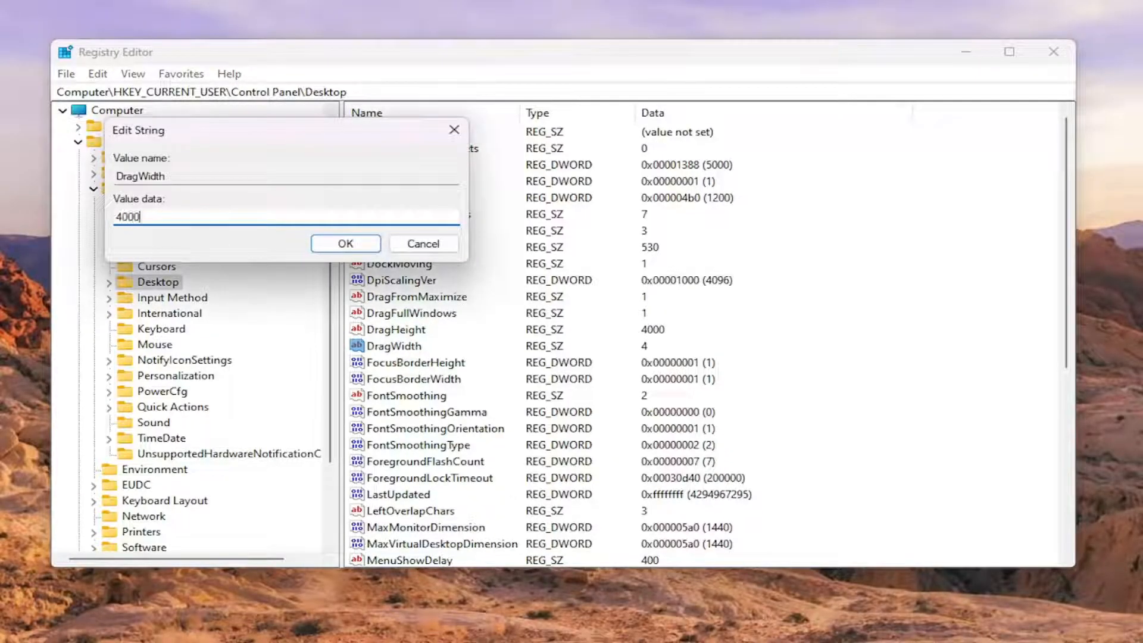
left_click(344, 243)
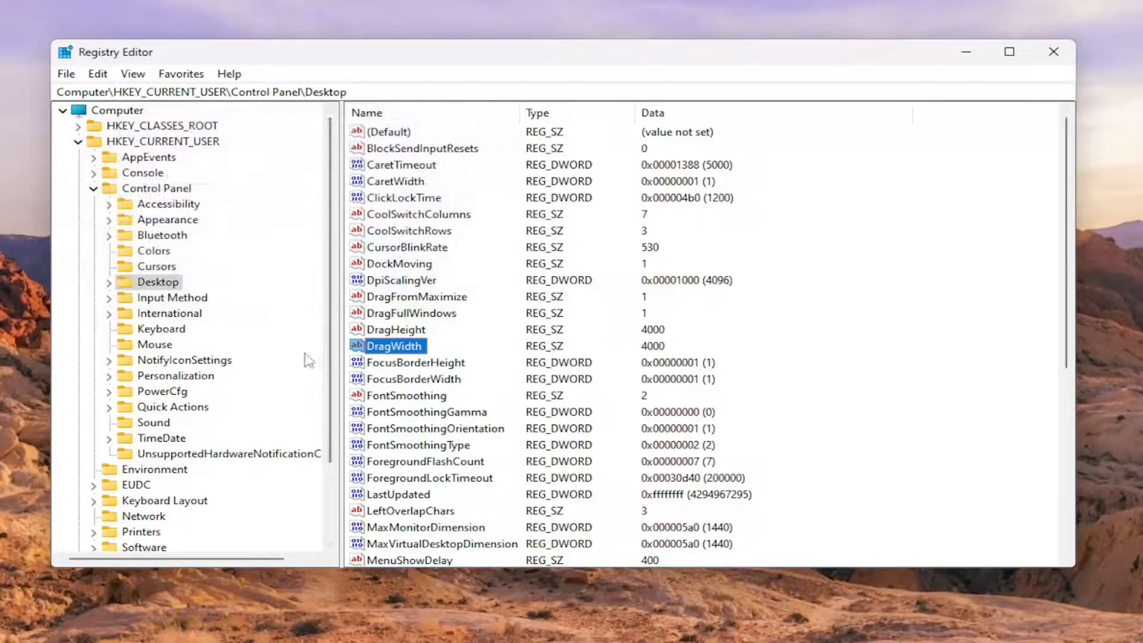
left_click(64, 118)
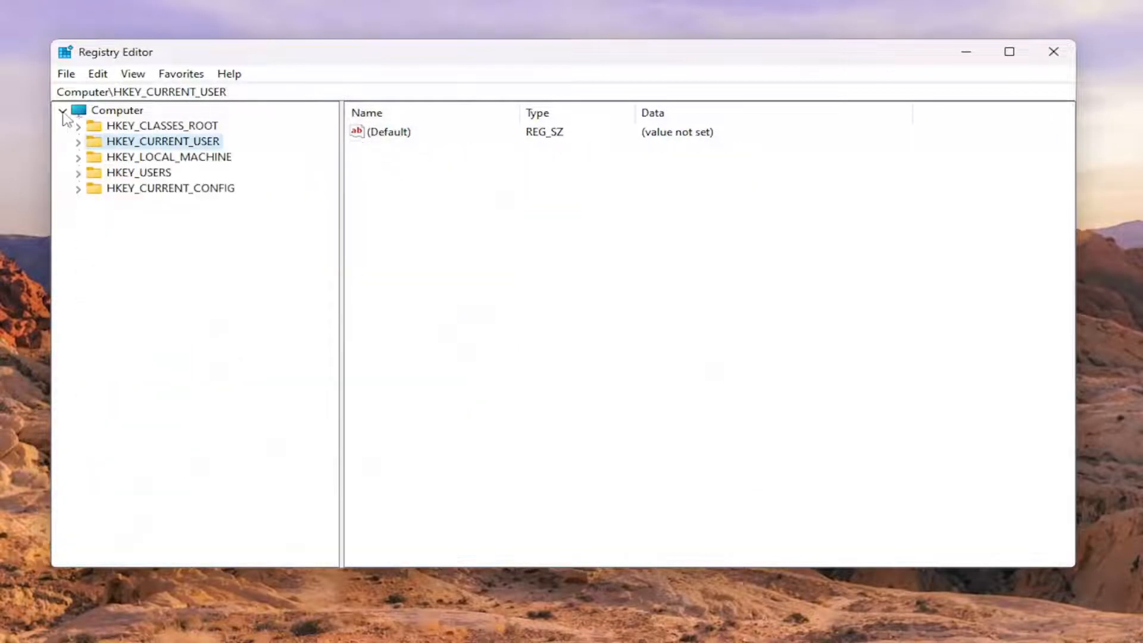
- Collapse the registry tree back to the Computer root before closing
left_click(63, 110)
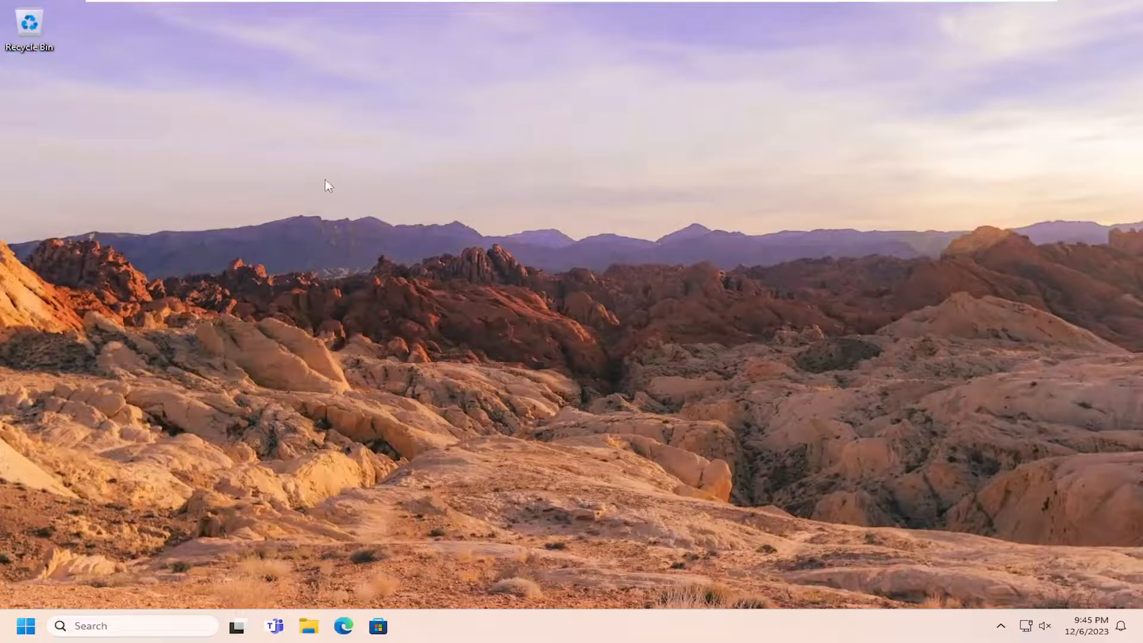
mouse_move(445, 182)
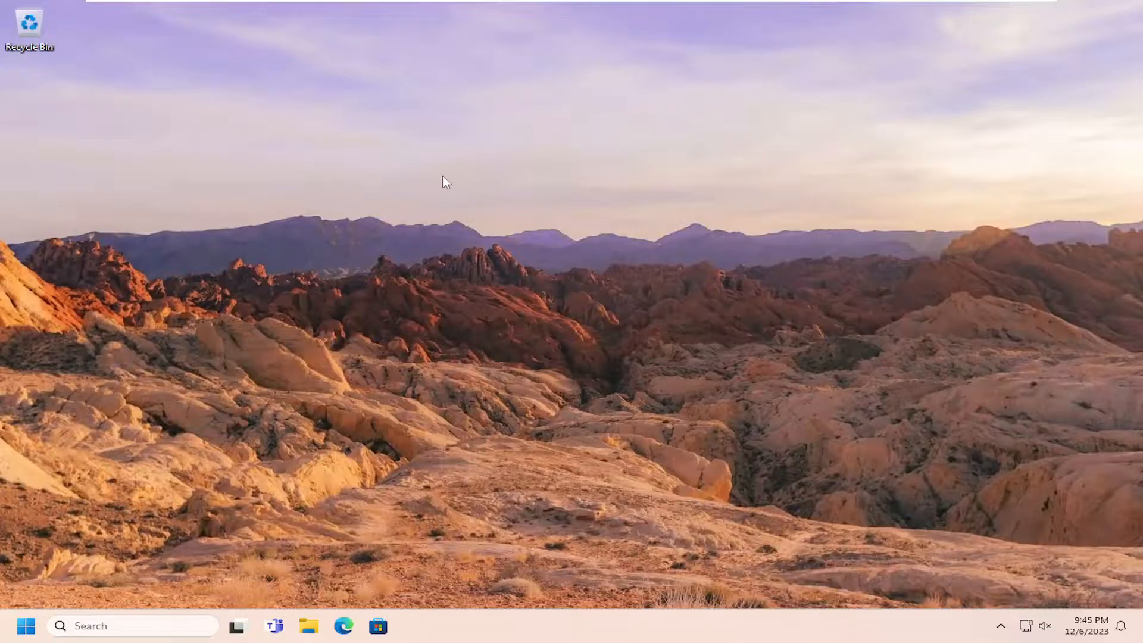
- Add a new Text Document to the desktop from its context menu
right_click(445, 182)
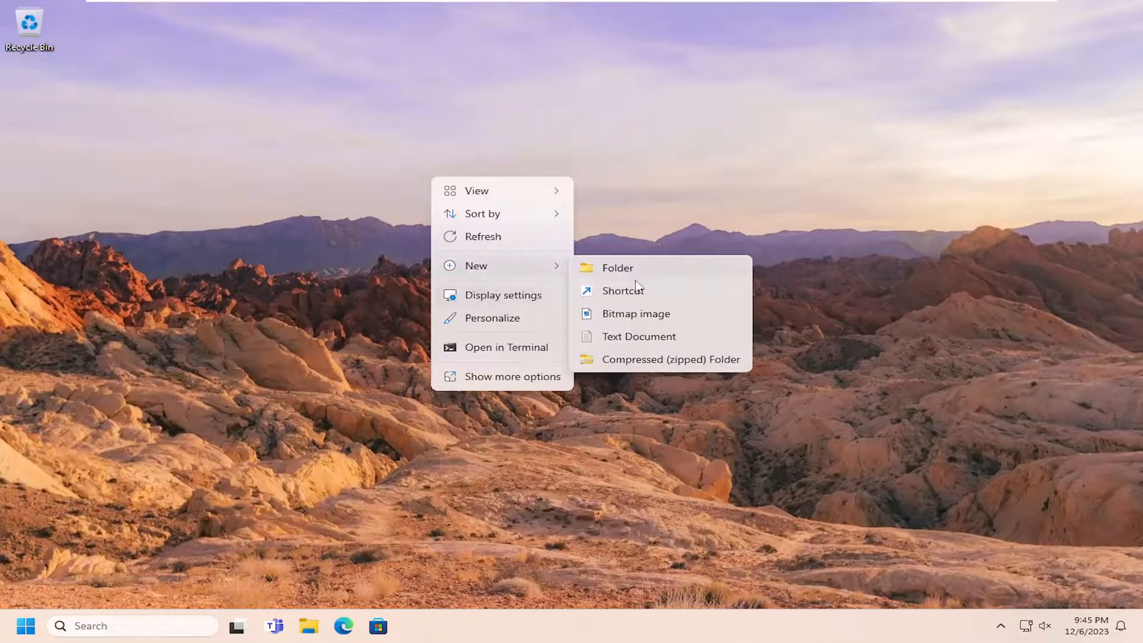
left_click(638, 335)
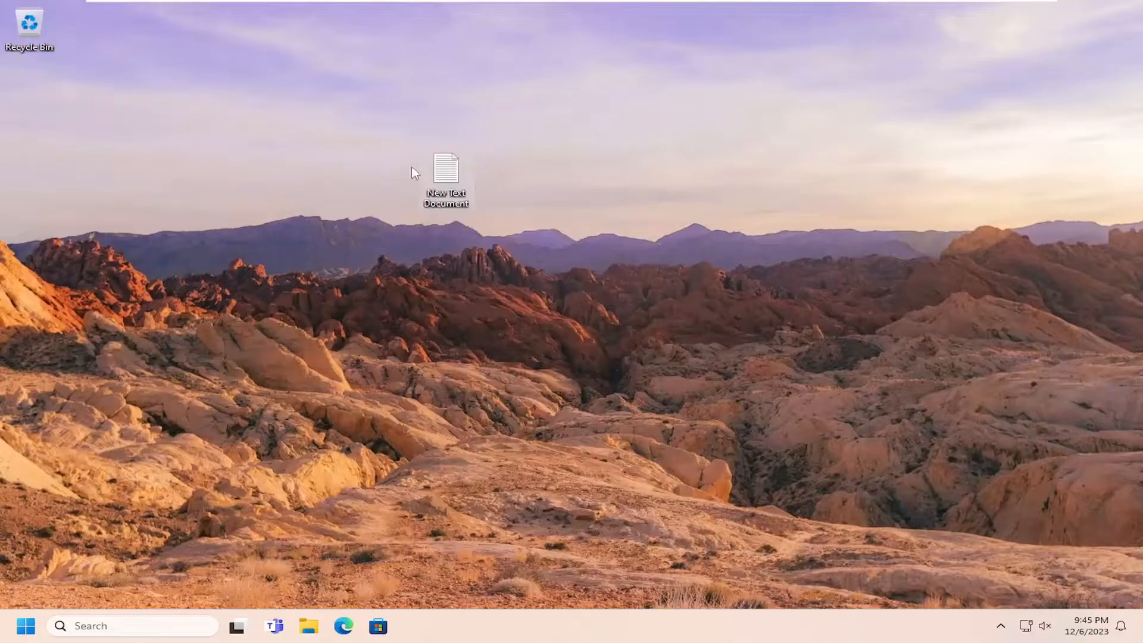
mouse_move(929, 244)
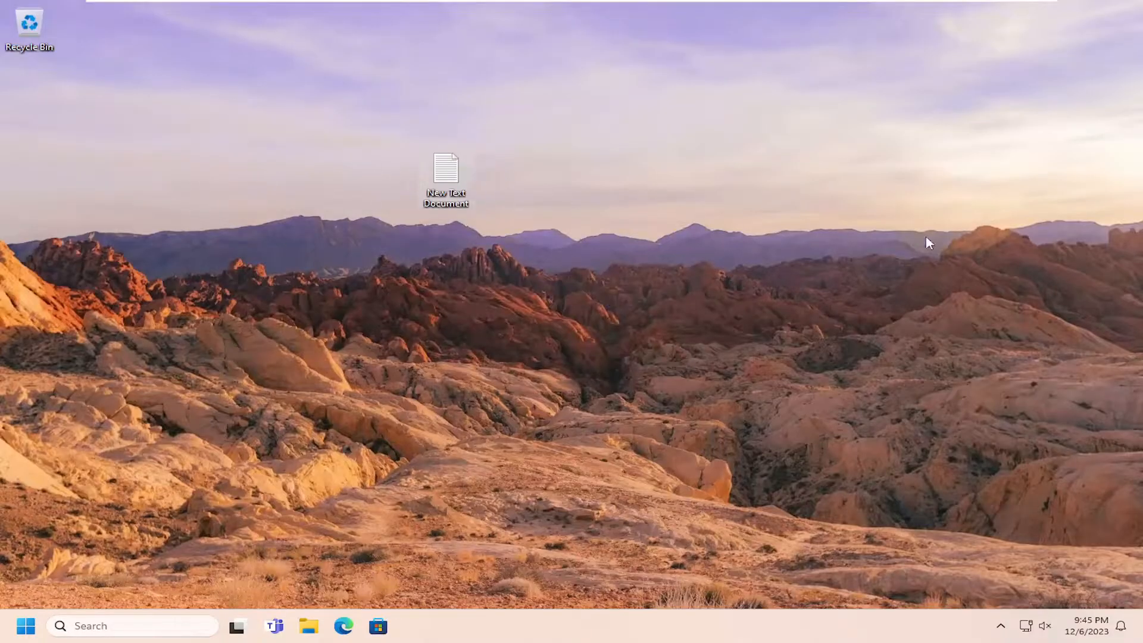
mouse_move(441, 175)
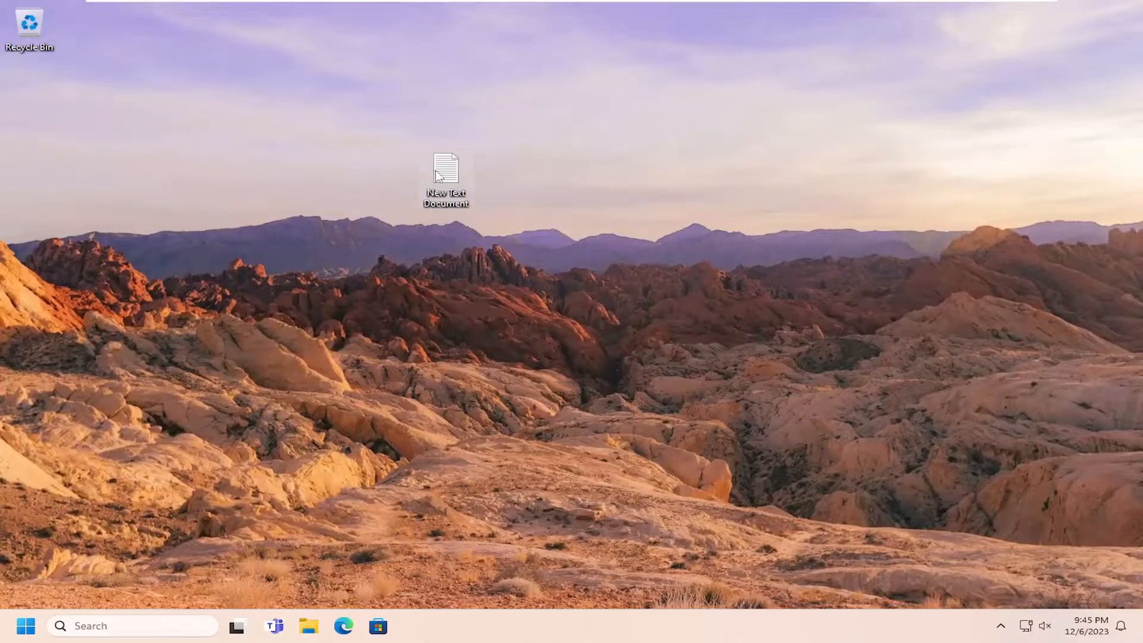
mouse_move(646, 138)
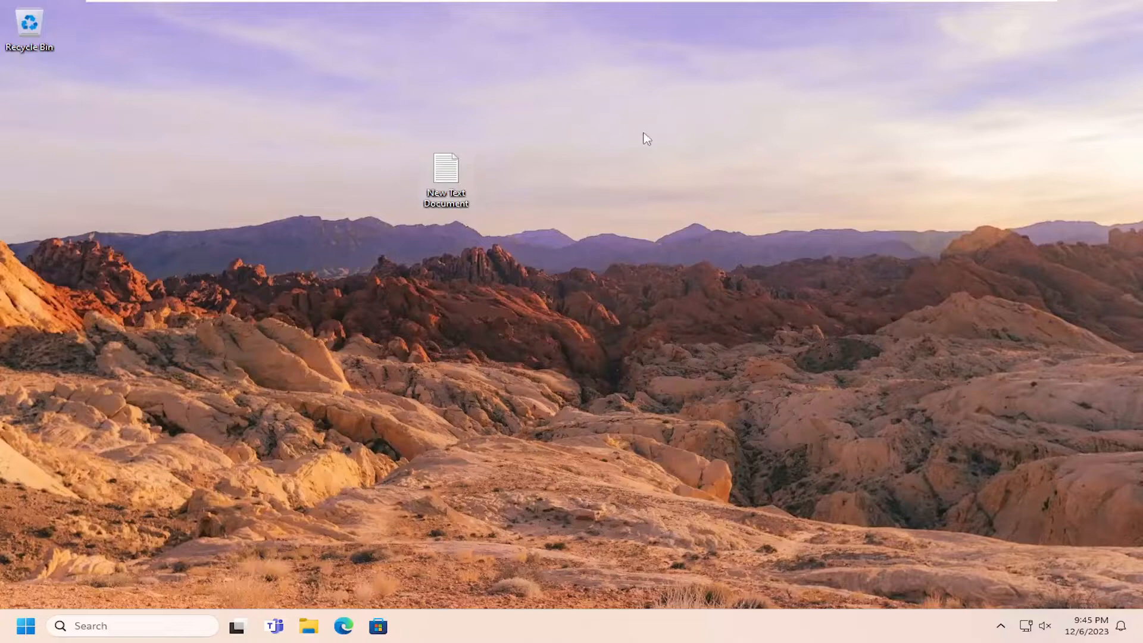
mouse_move(351, 139)
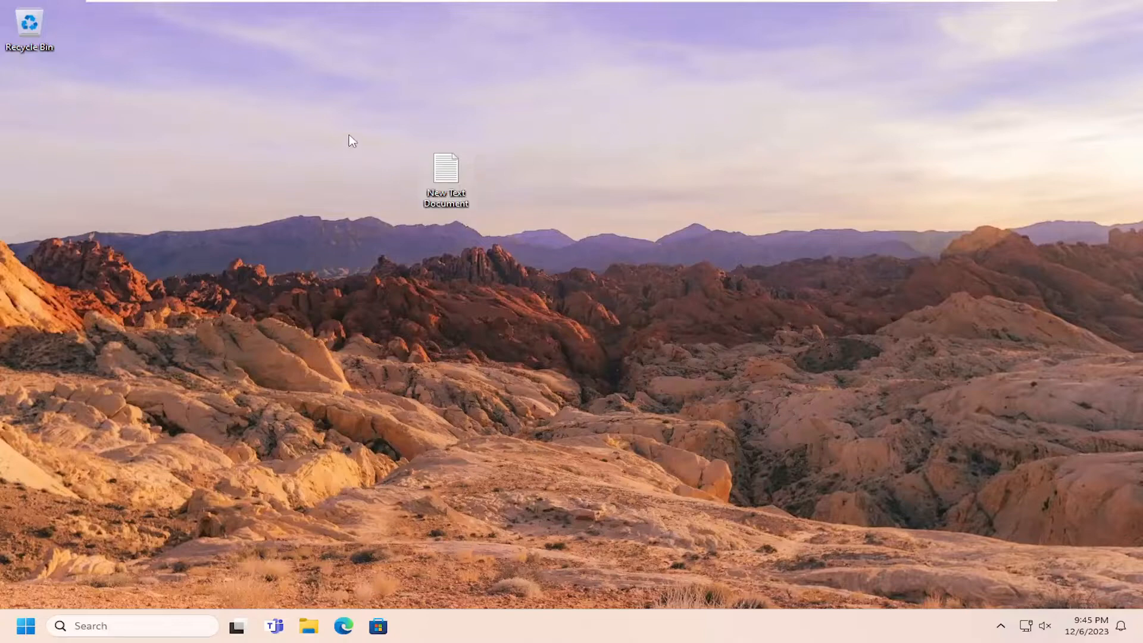